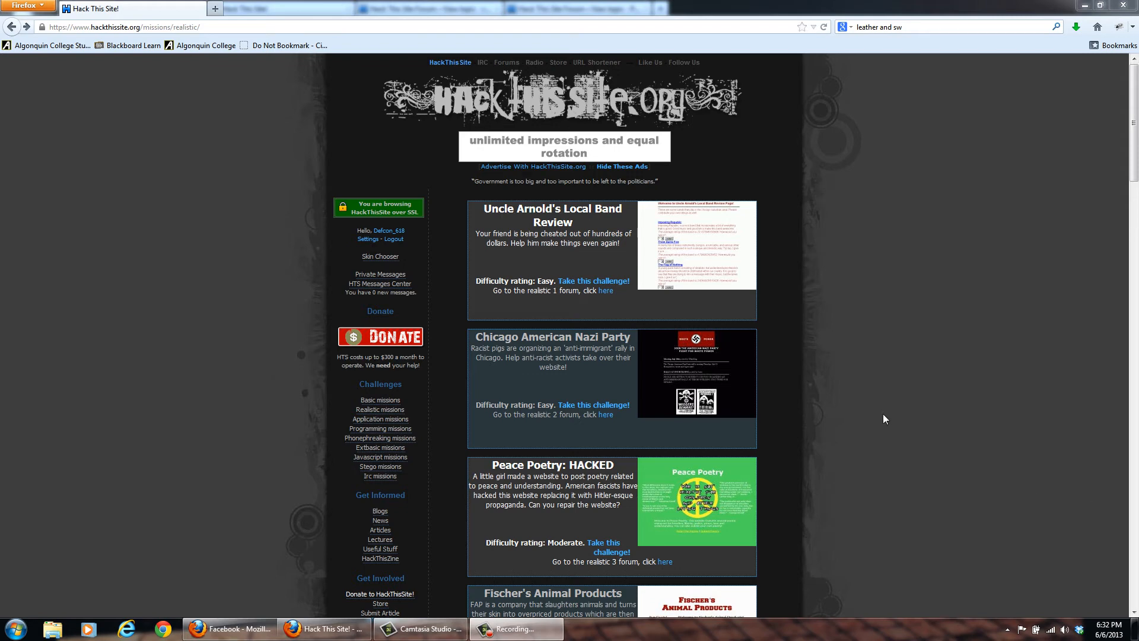
Take the Uncle Arnold's Local Band Review challenge to show HeavyMetalRyan's briefing message.
click(593, 281)
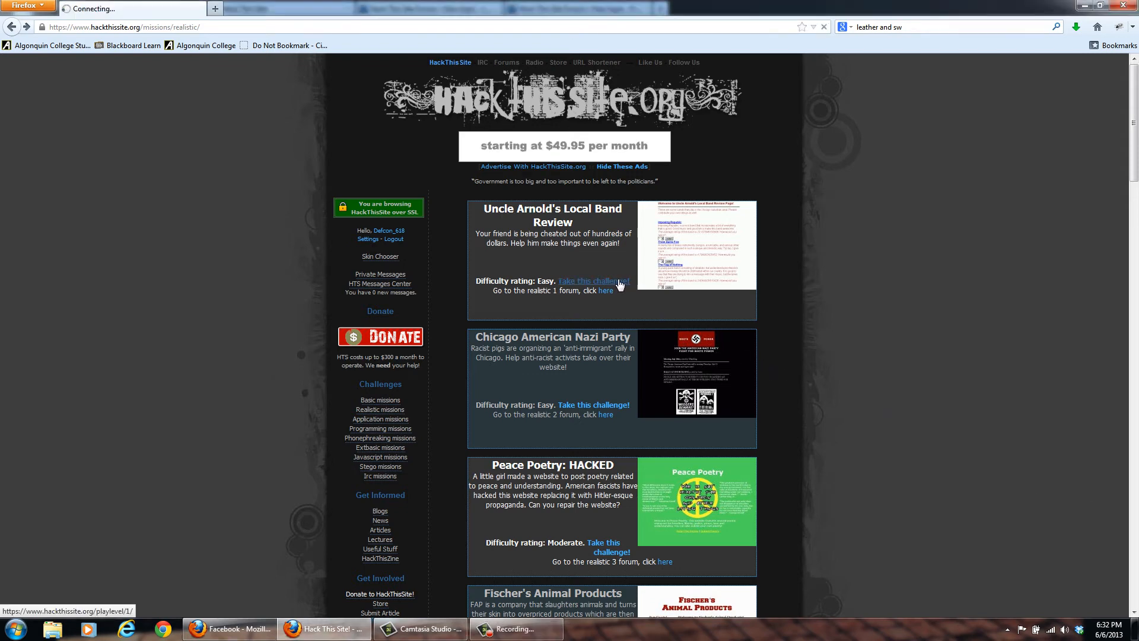
click(594, 281)
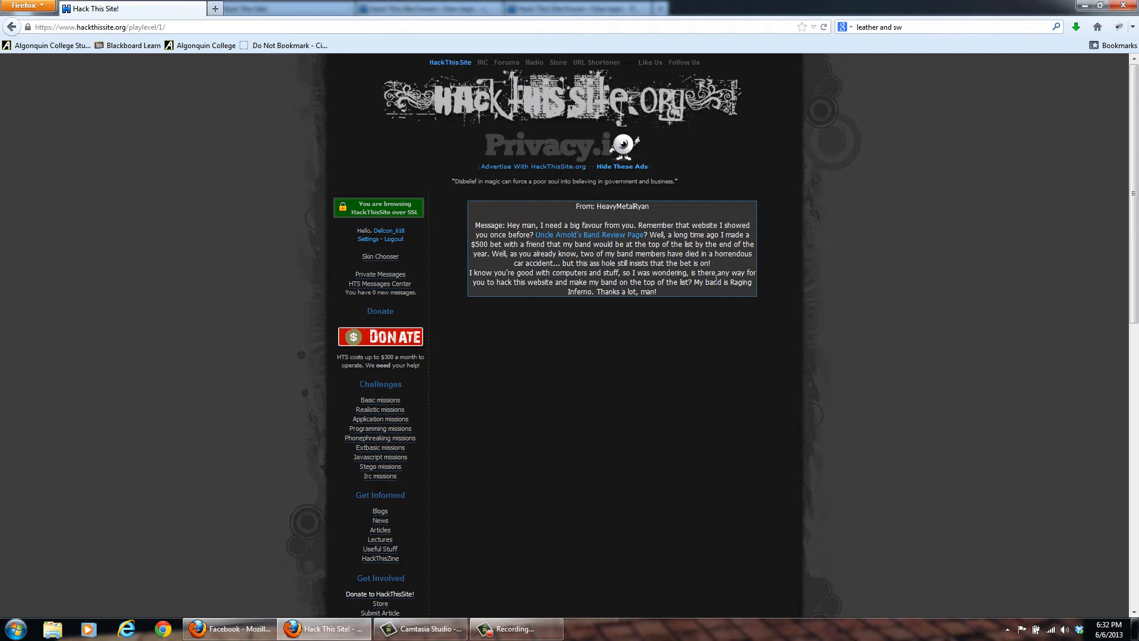
mouse_move(631, 344)
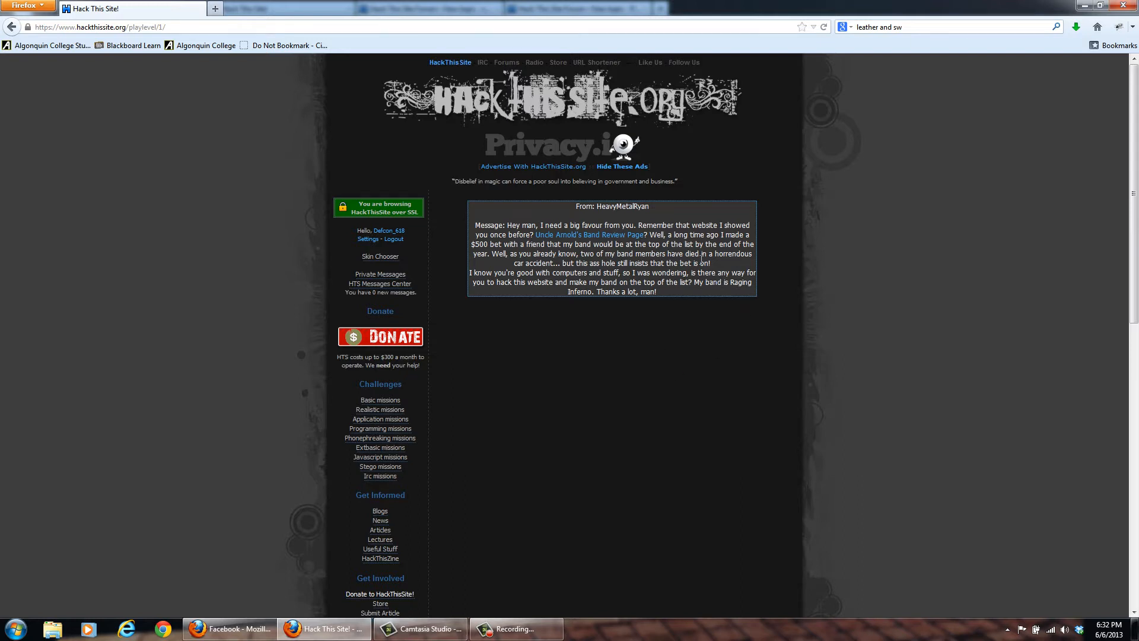
mouse_move(580, 317)
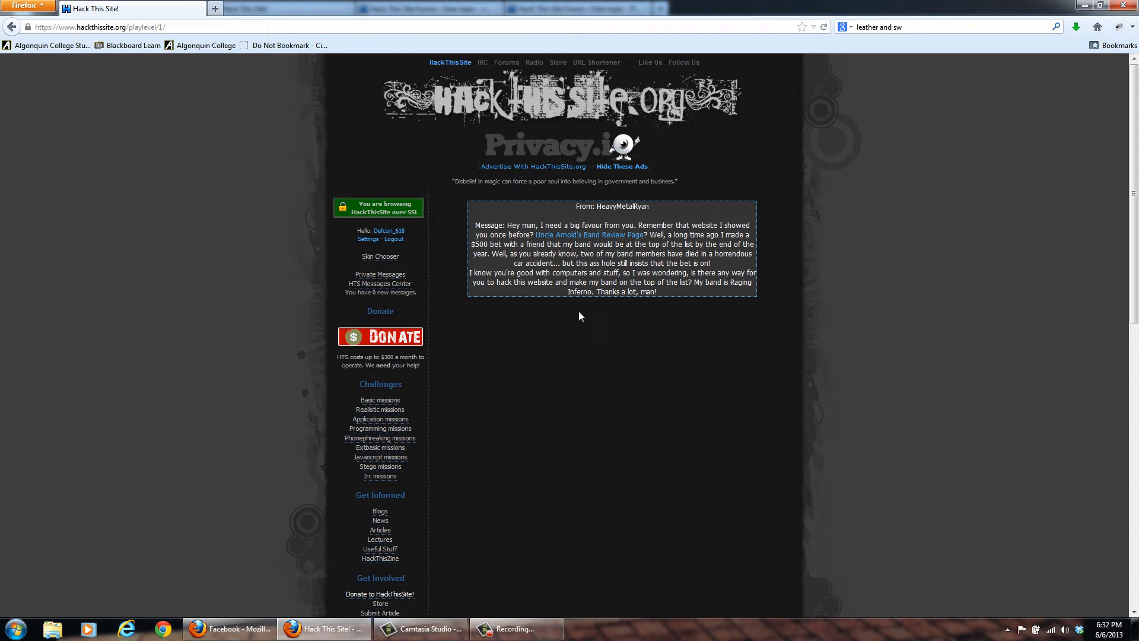
mouse_move(614, 310)
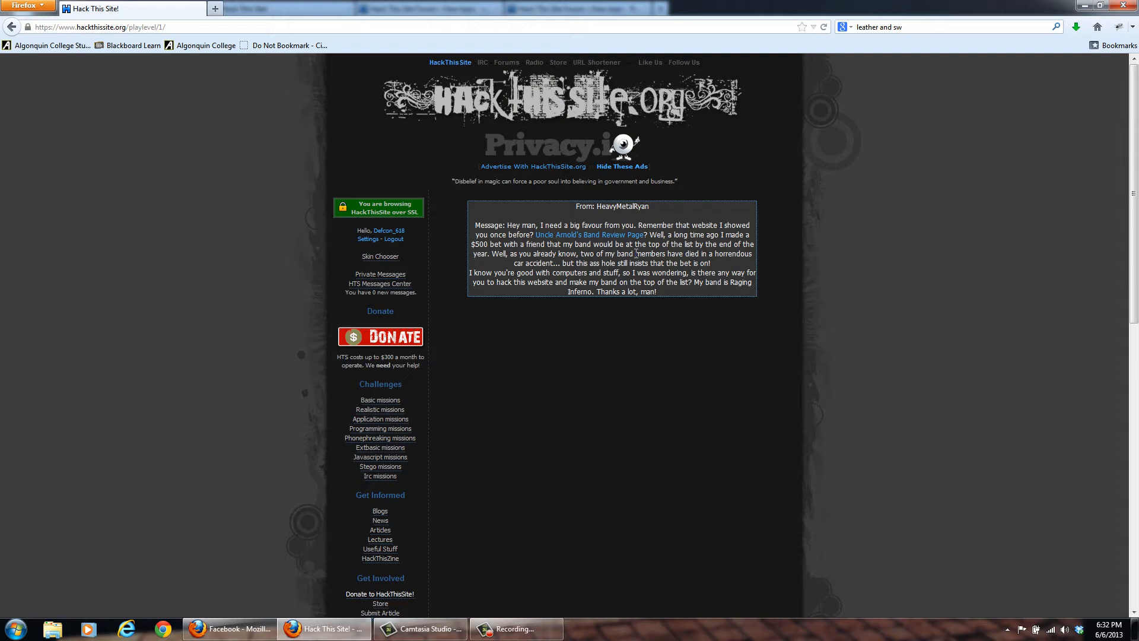
Follow the band review page link and scroll to Raging Inferno's 2.31 rating.
click(589, 235)
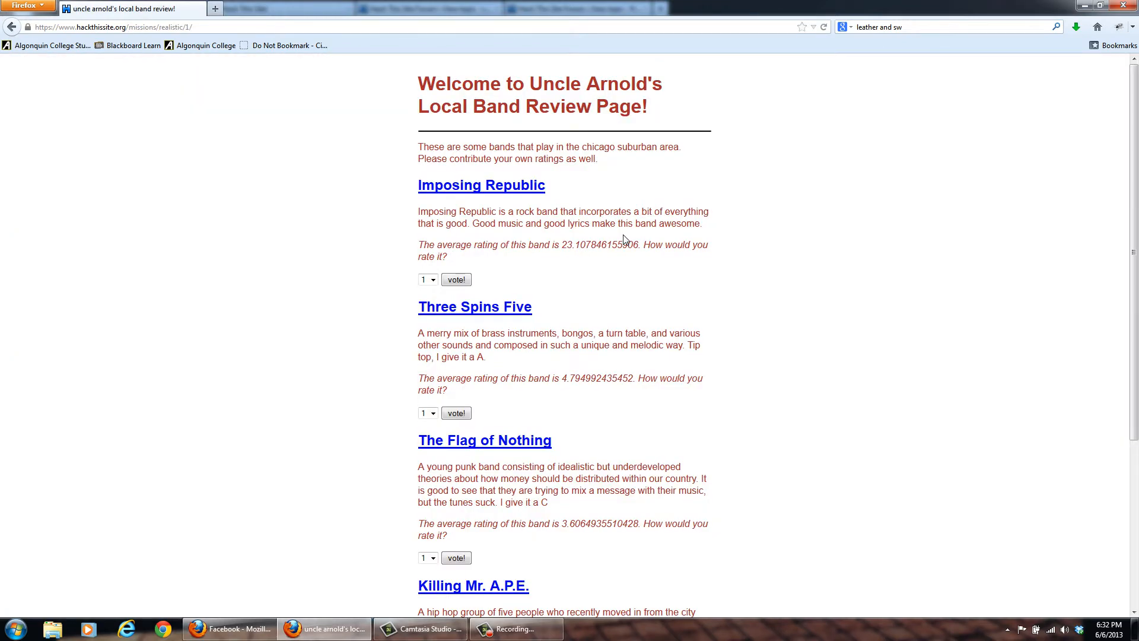
mouse_move(624, 266)
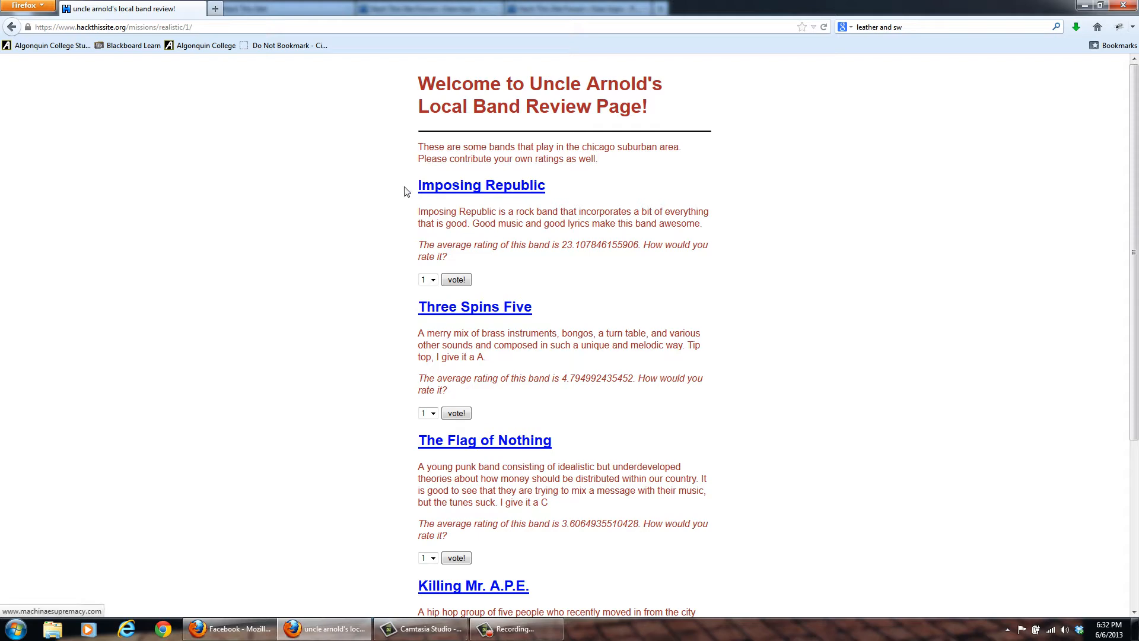
scroll(down, 3)
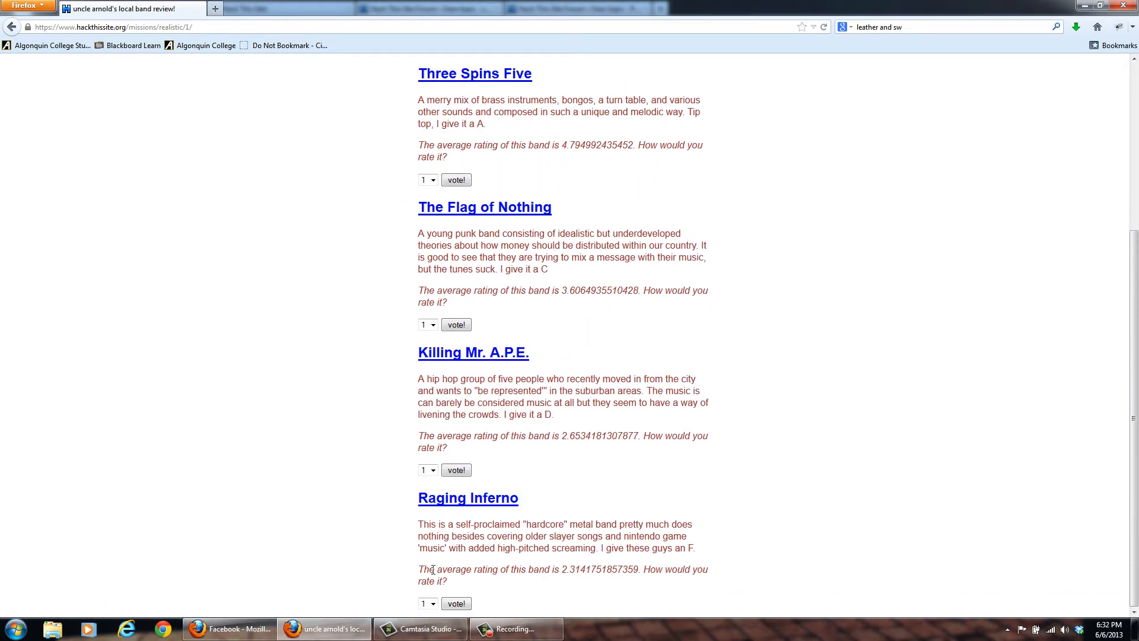
click(427, 603)
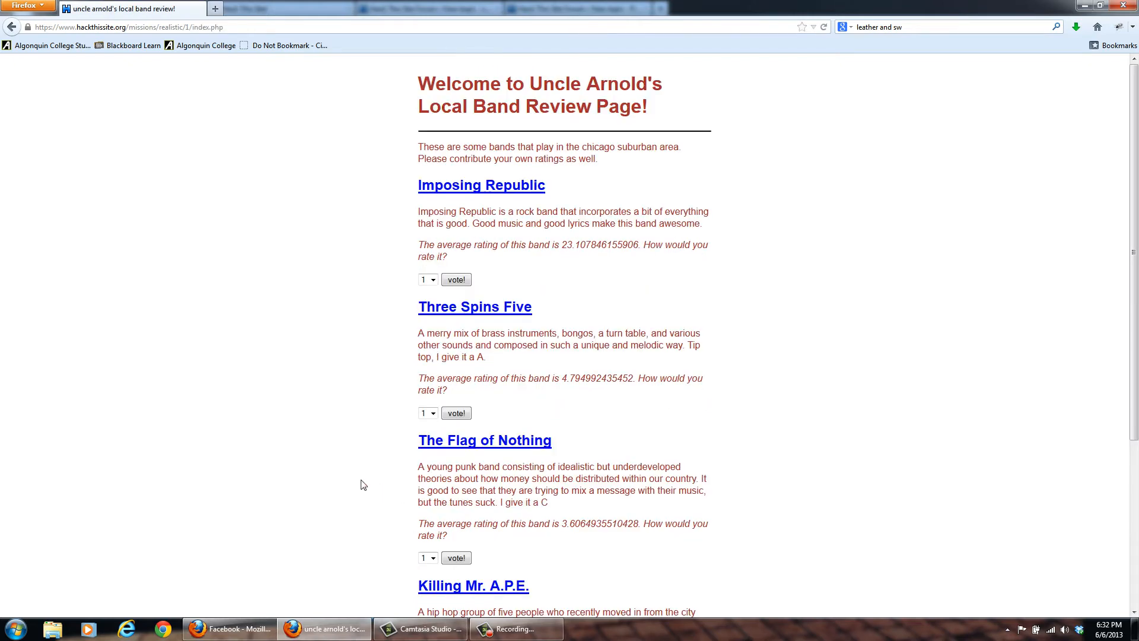
mouse_move(322, 405)
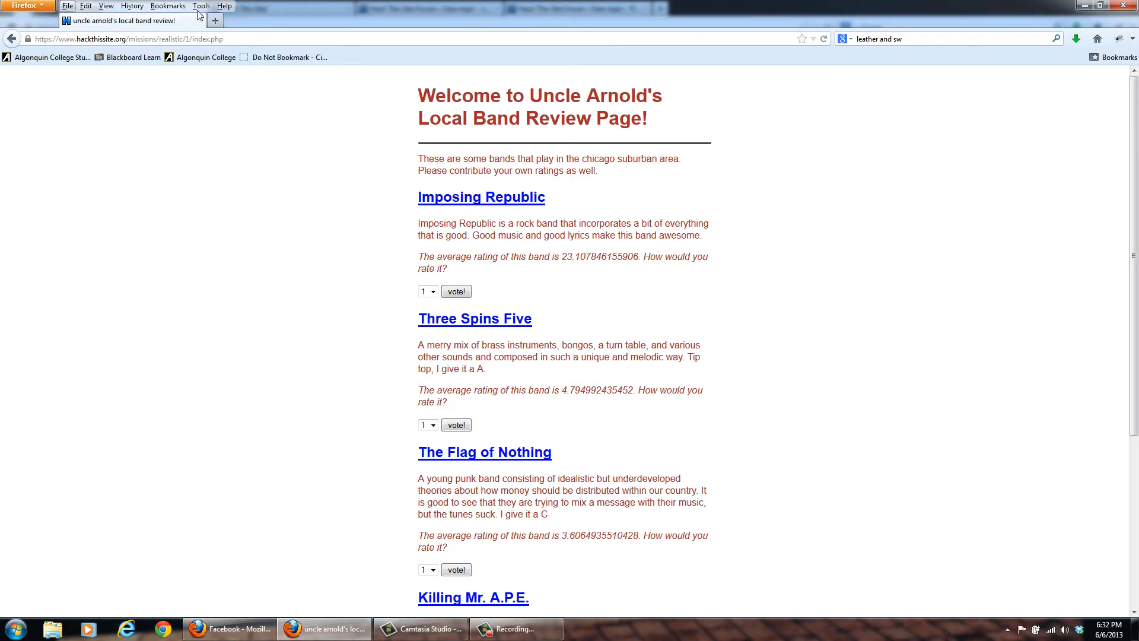
Open Firebug and expand body, font, table and Raging Inferno's form to show options 1–4.
click(201, 6)
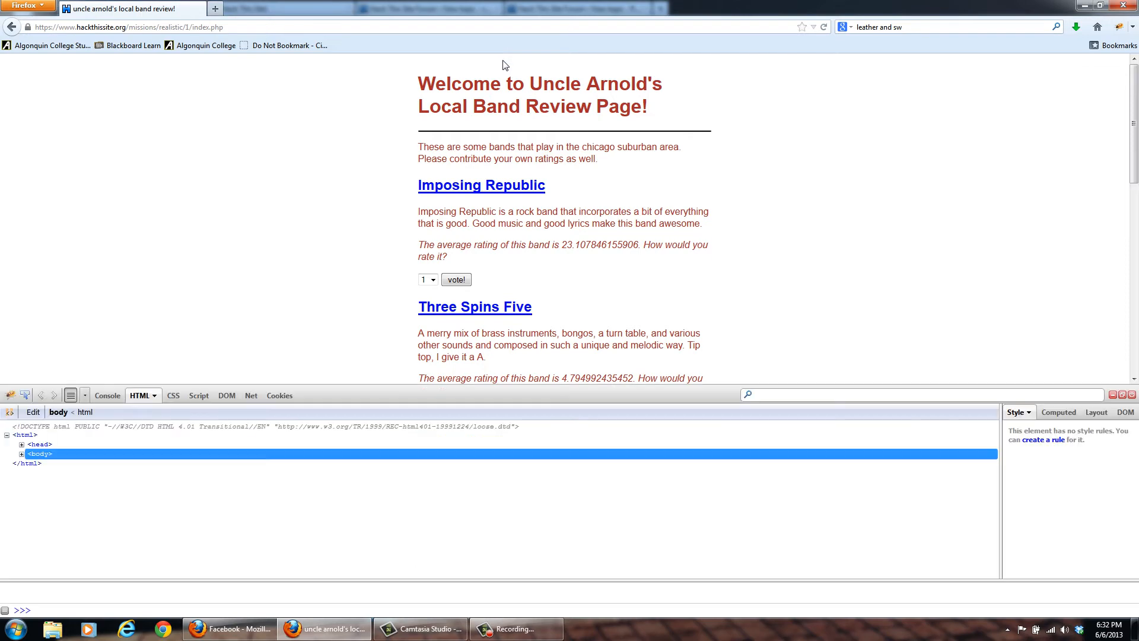
click(22, 454)
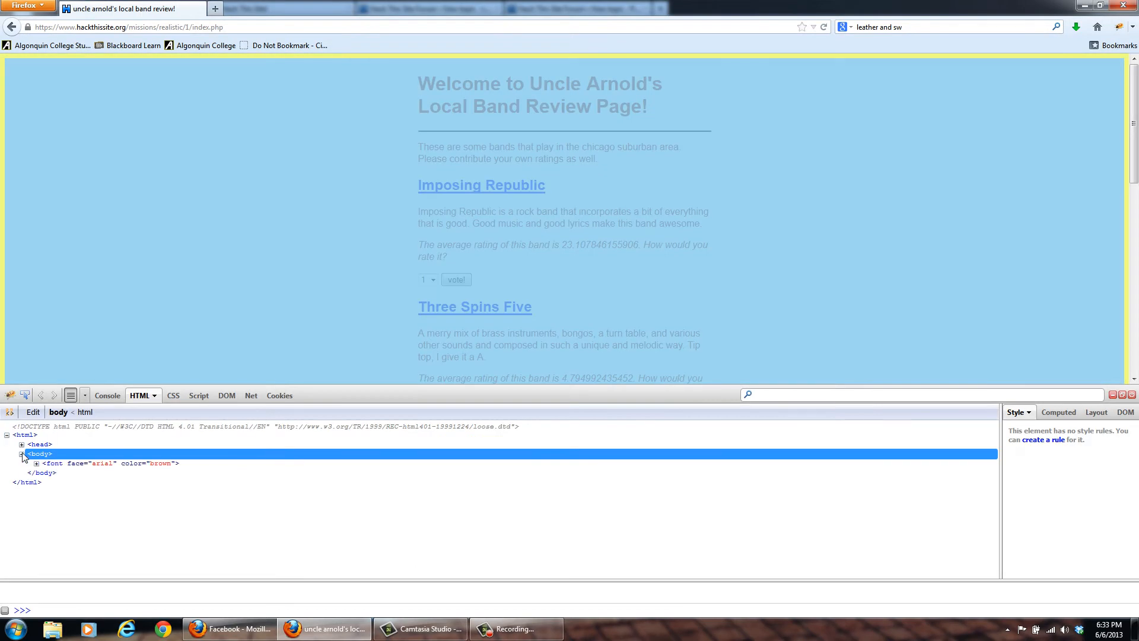
click(35, 463)
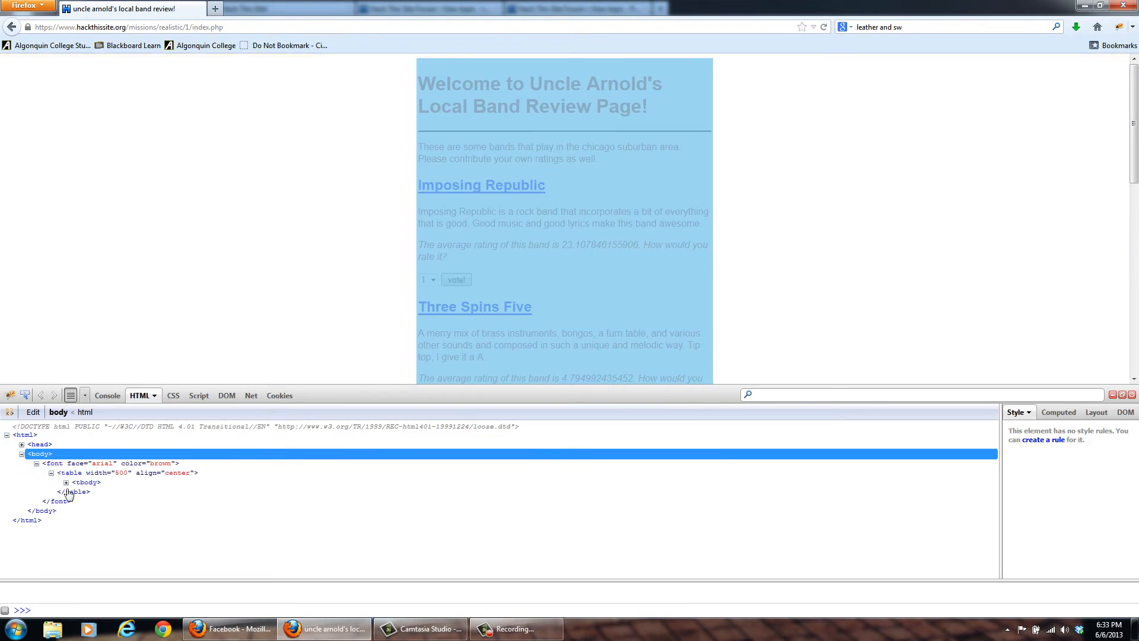
click(65, 482)
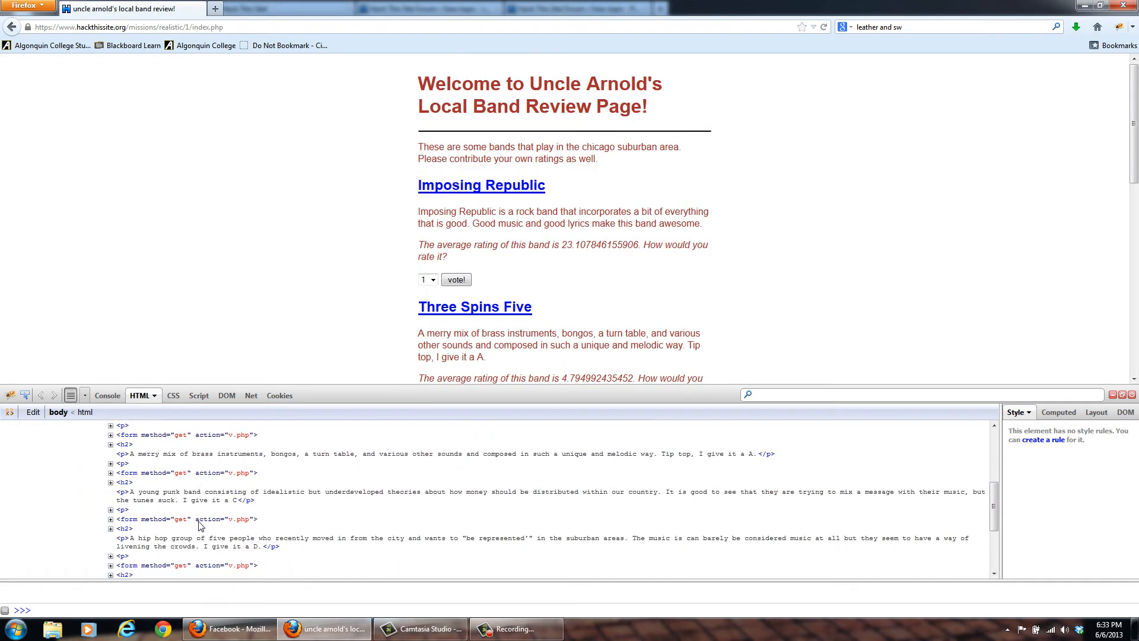
click(109, 519)
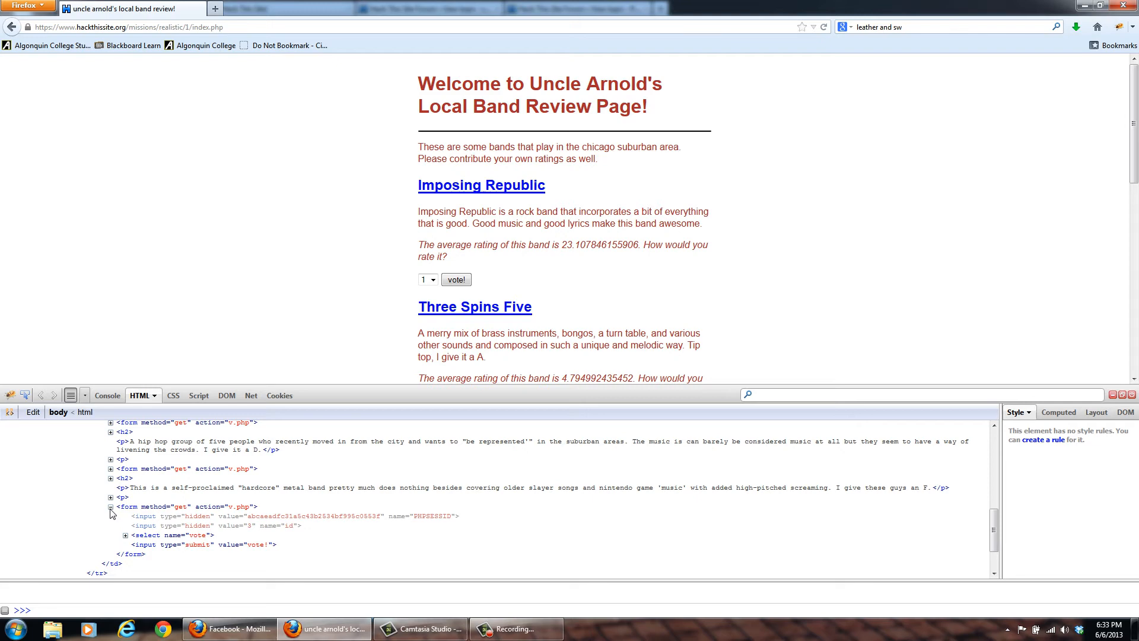
click(125, 535)
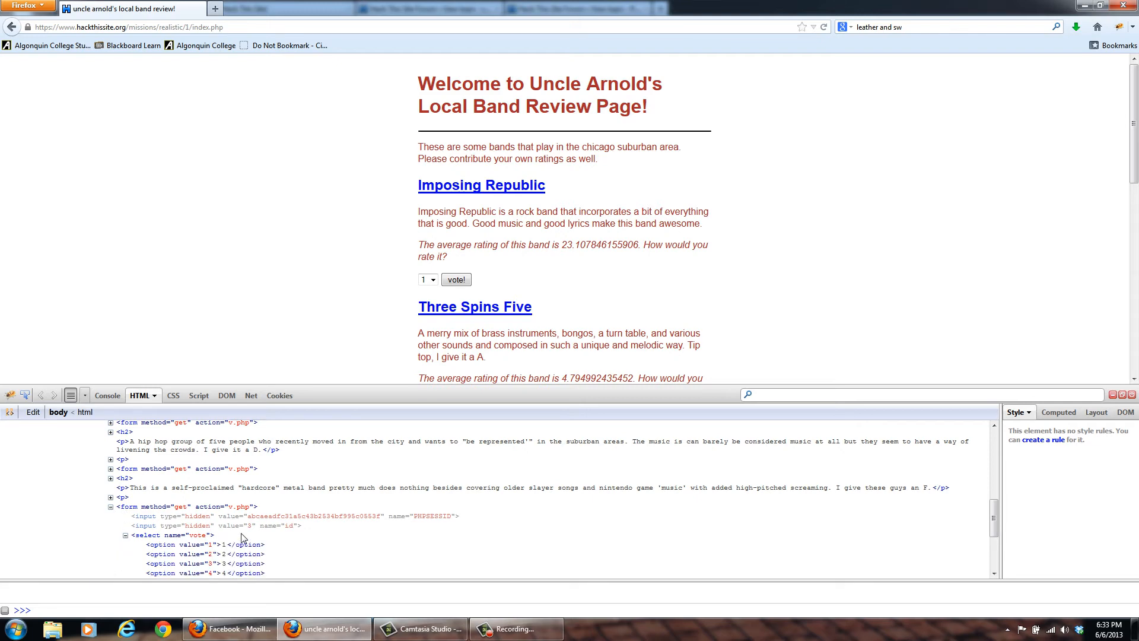
Set option 5 to 999999999, select 5 for Raging Inferno, and submit the vote.
scroll(down, 3)
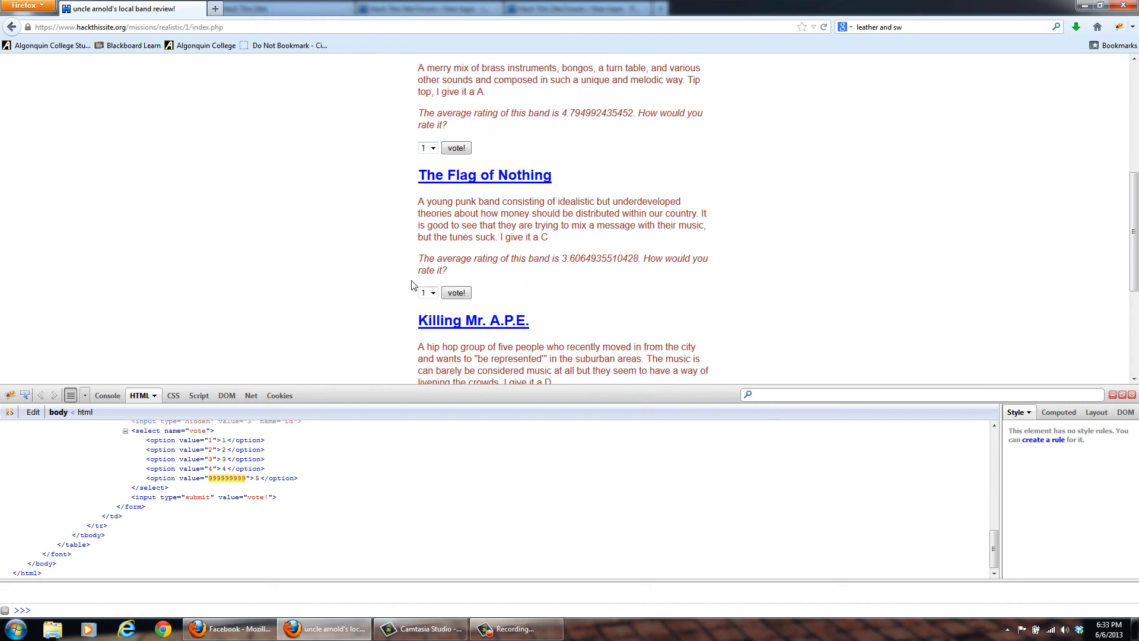
click(432, 370)
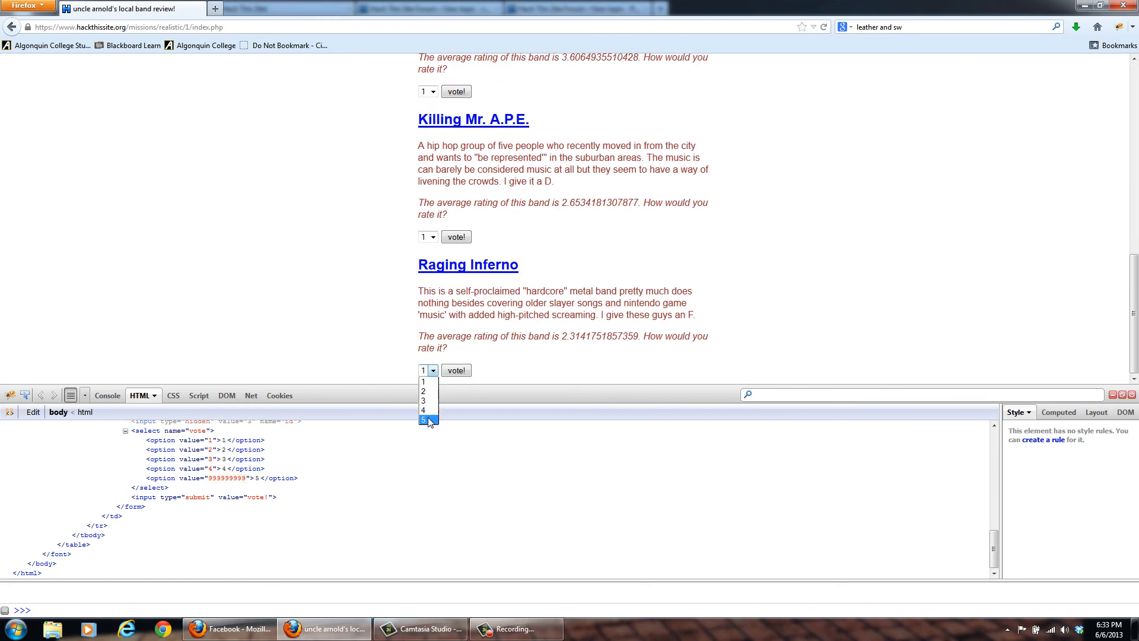
click(423, 420)
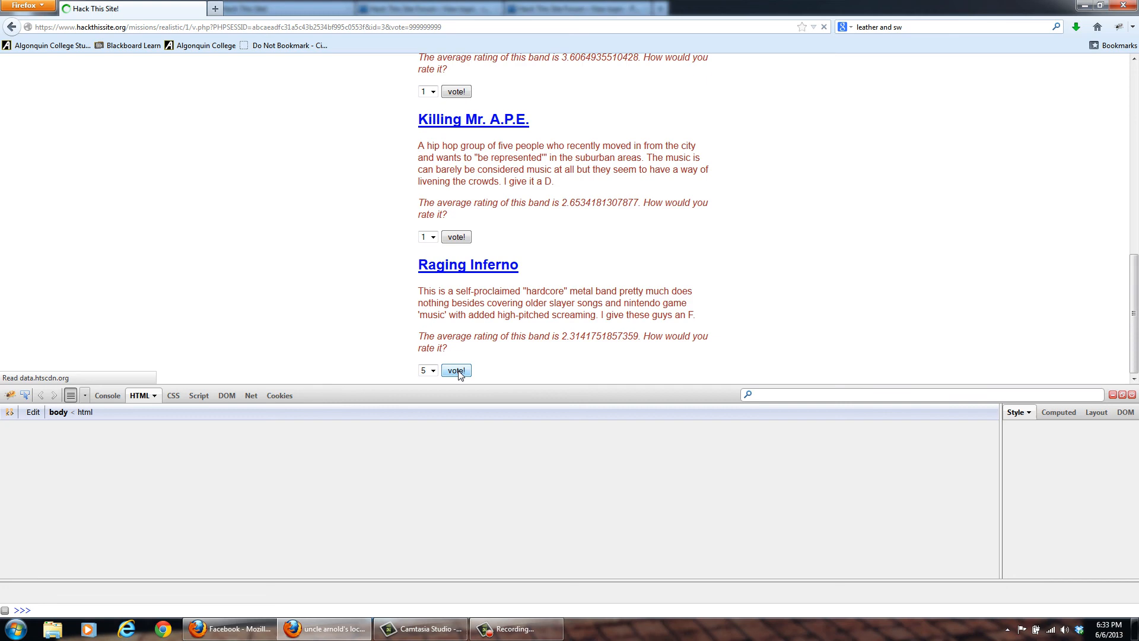
click(456, 371)
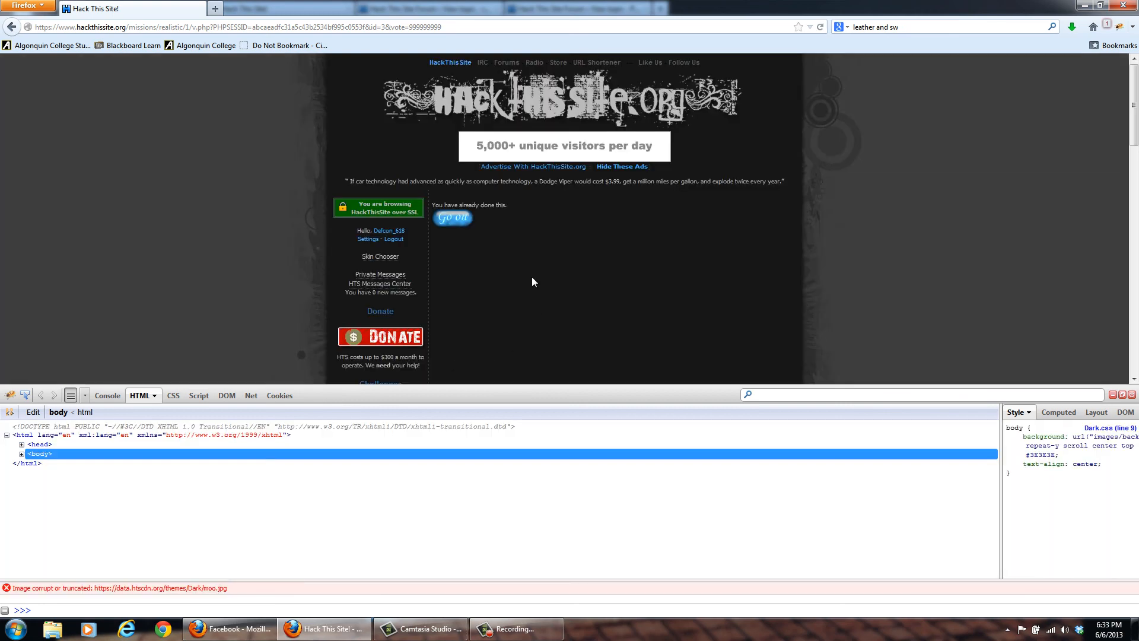